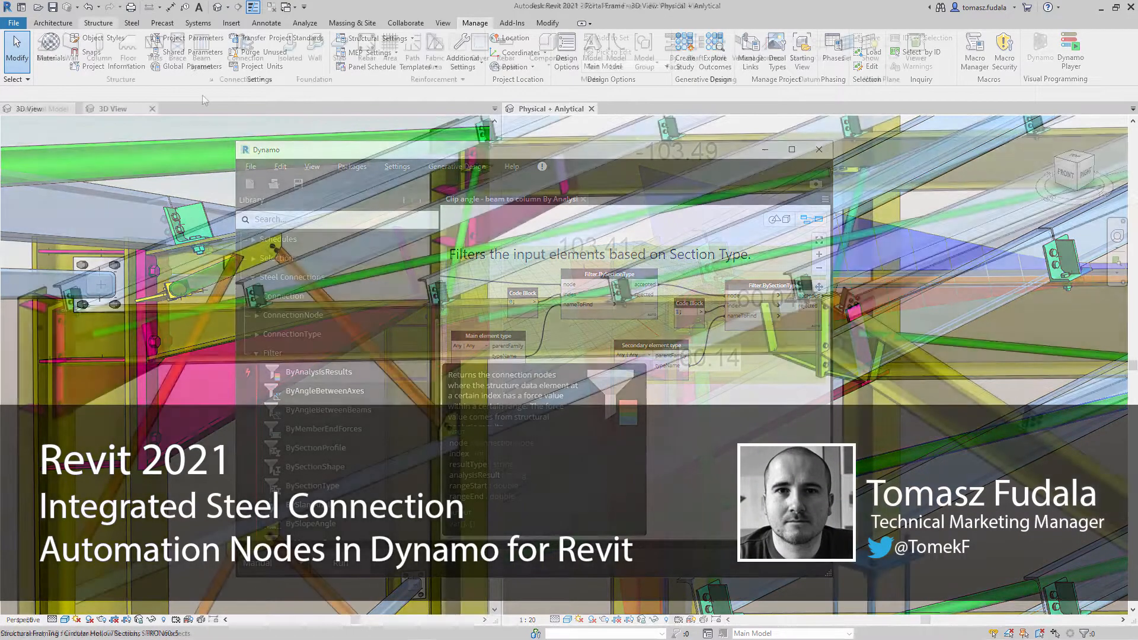
- Open Dynamo Player to list the project's steel connection scripts such as Apex Haunch and Base Plate
click(818, 150)
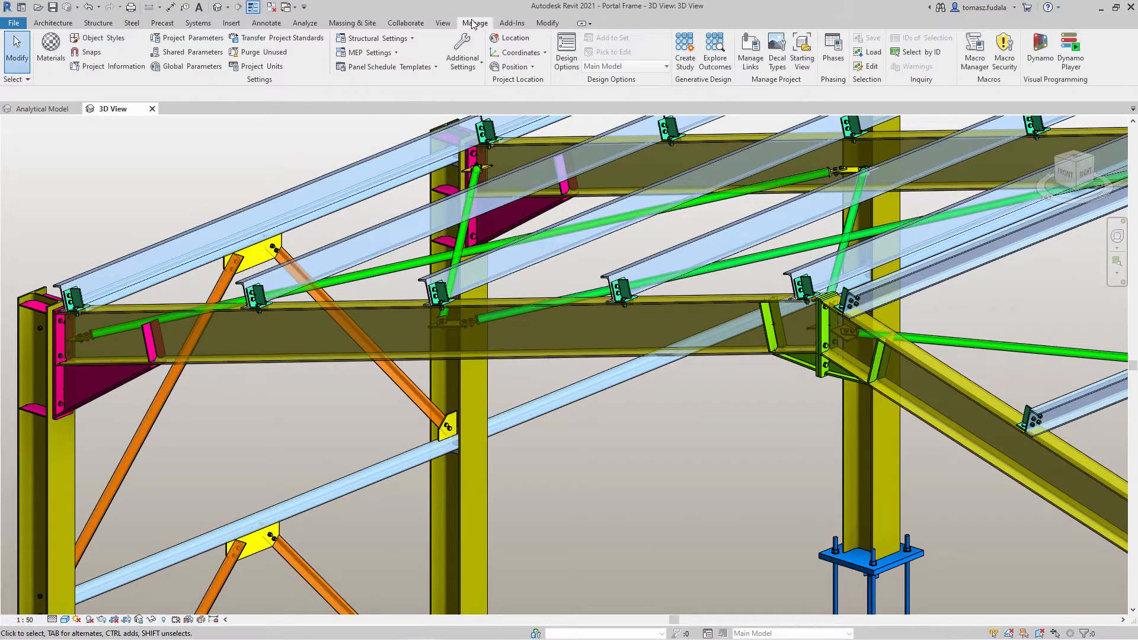
mouse_move(1070, 47)
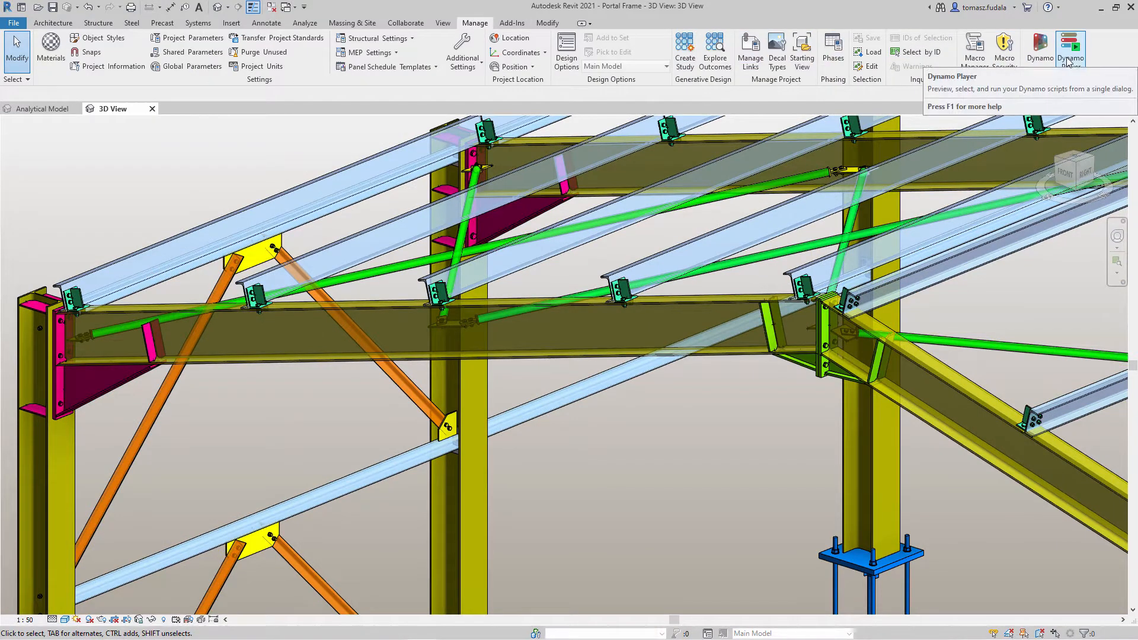
click(1071, 48)
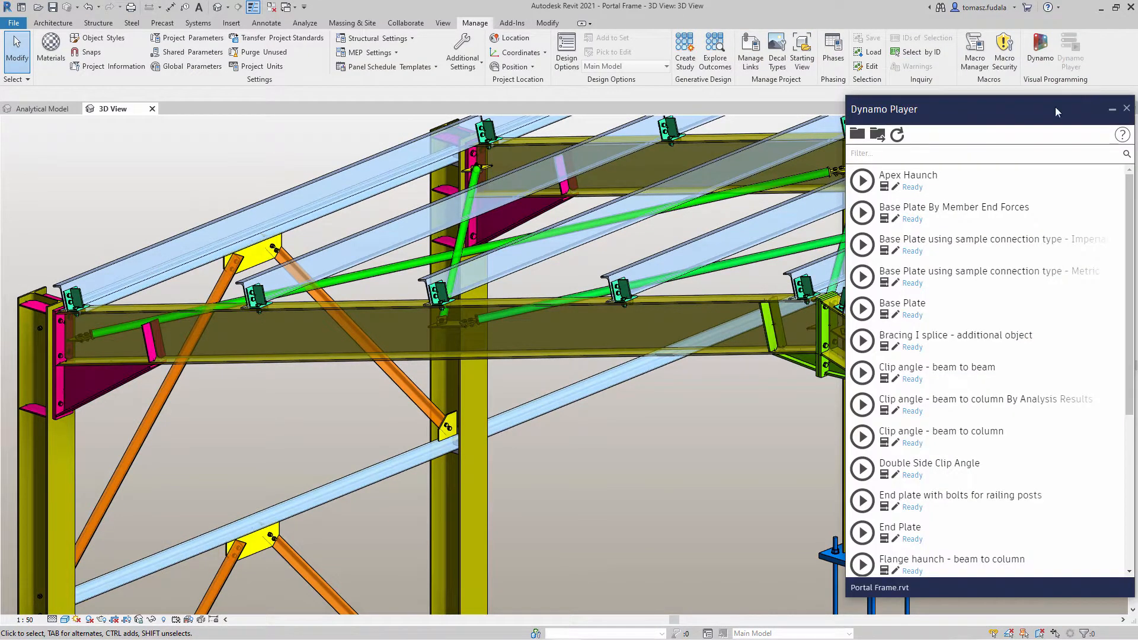
mouse_move(895, 411)
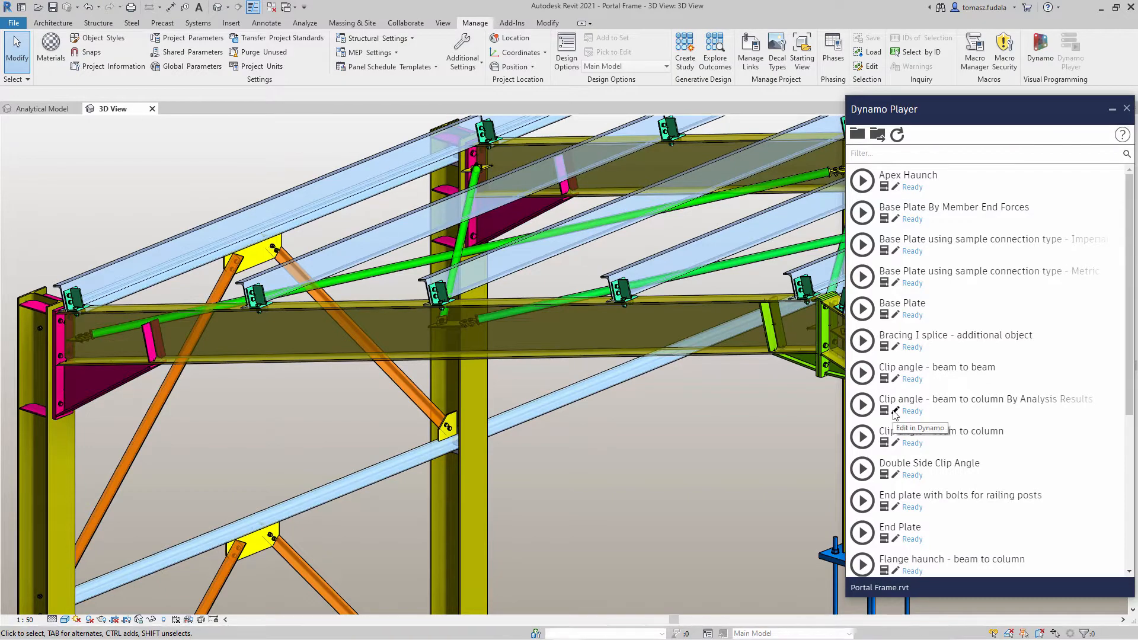
- Edit the Clip angle beam-to-column script and expand Revit > Steel Connections > ConnectionType and Filter nodes
click(863, 405)
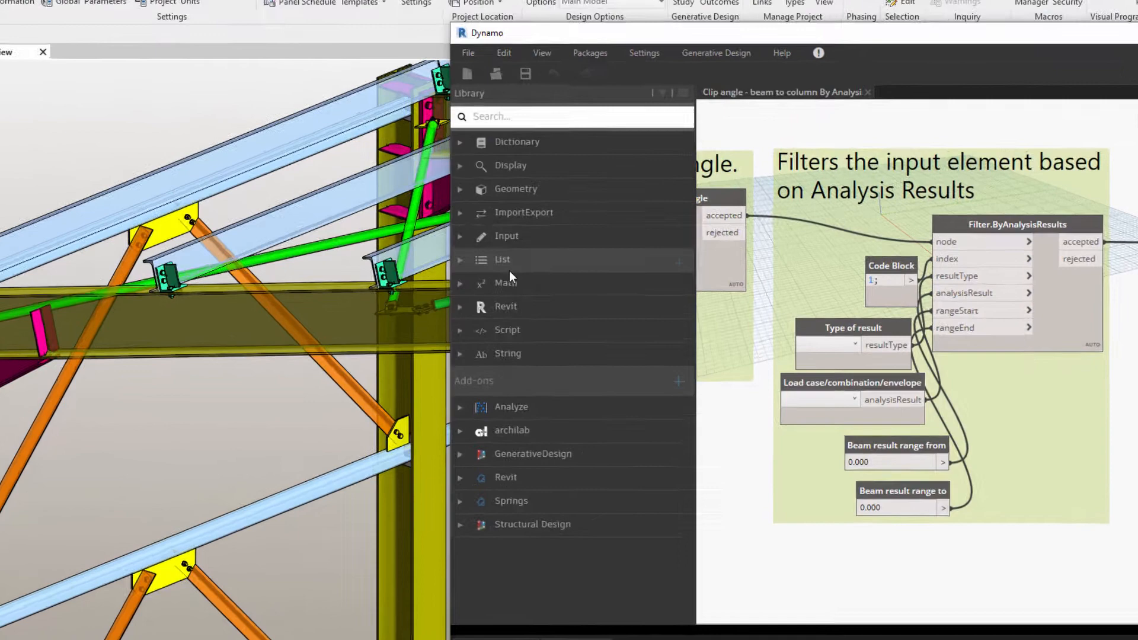
click(505, 306)
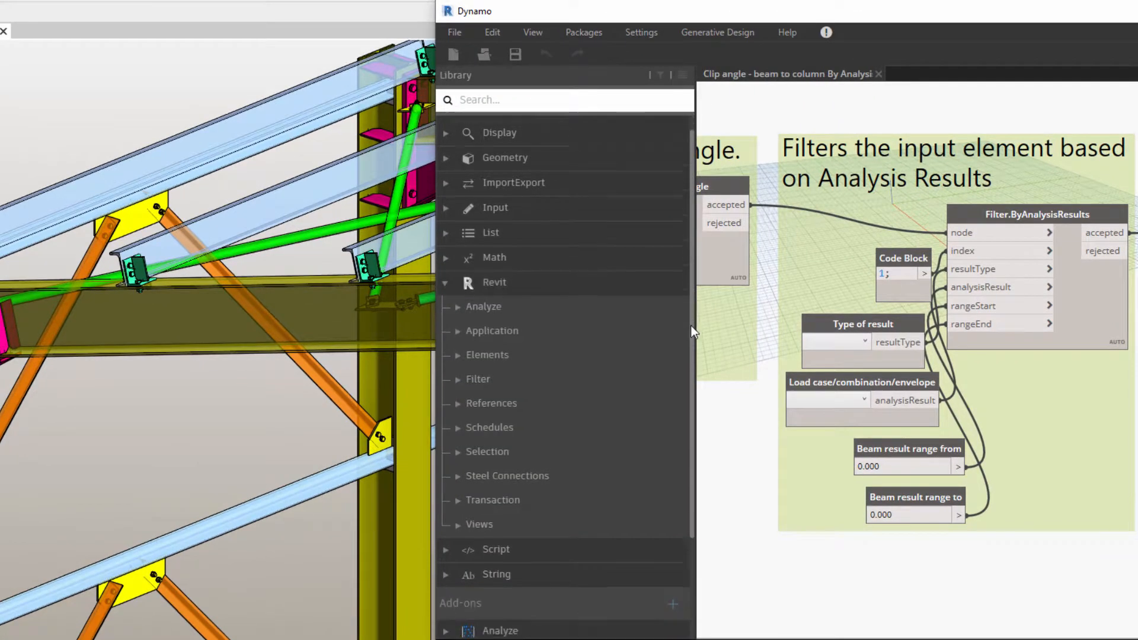
click(508, 475)
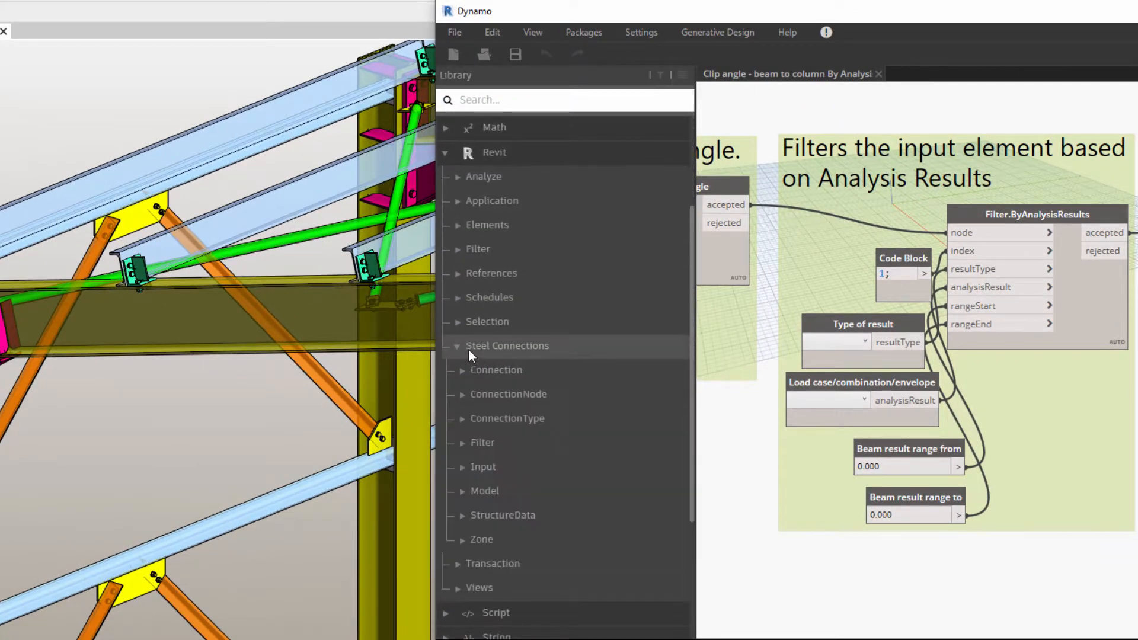
click(507, 418)
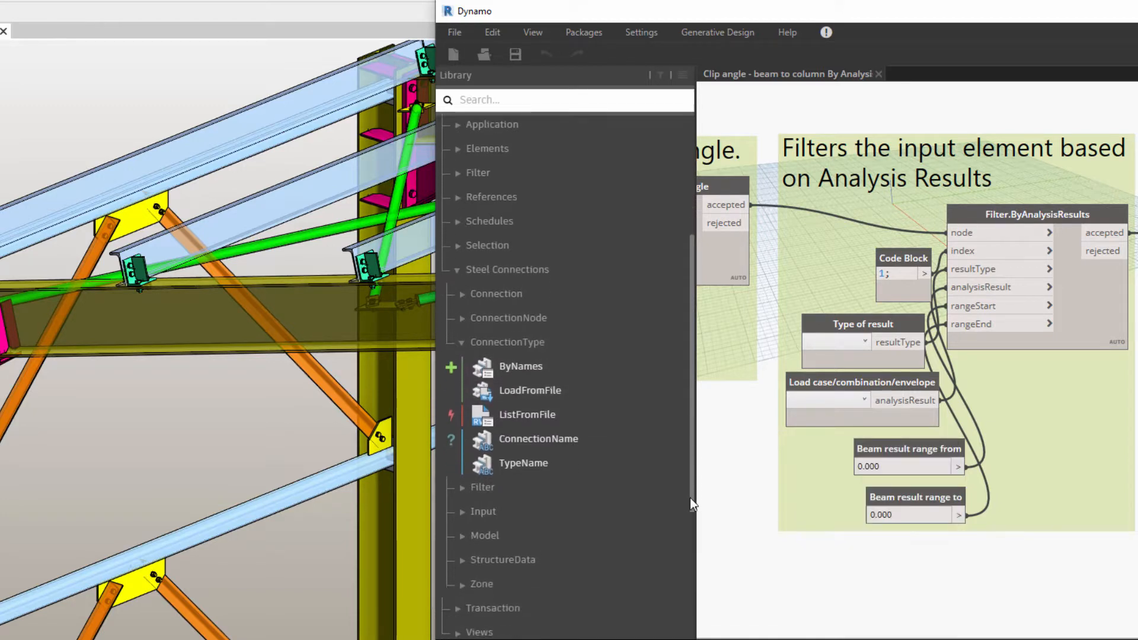
click(482, 411)
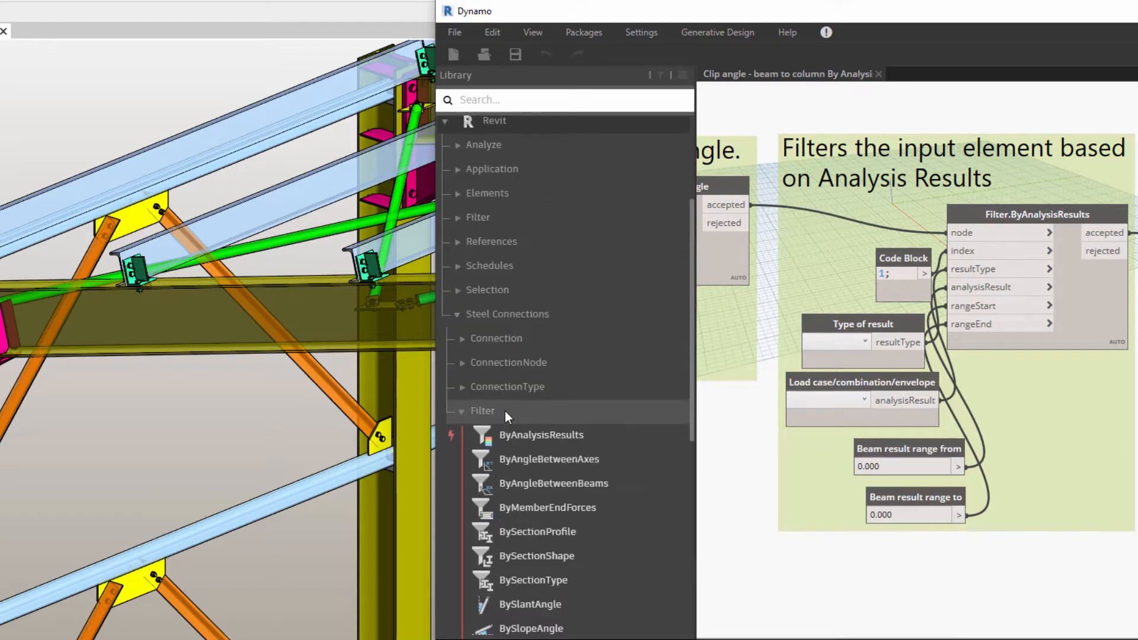
scroll(down, 3)
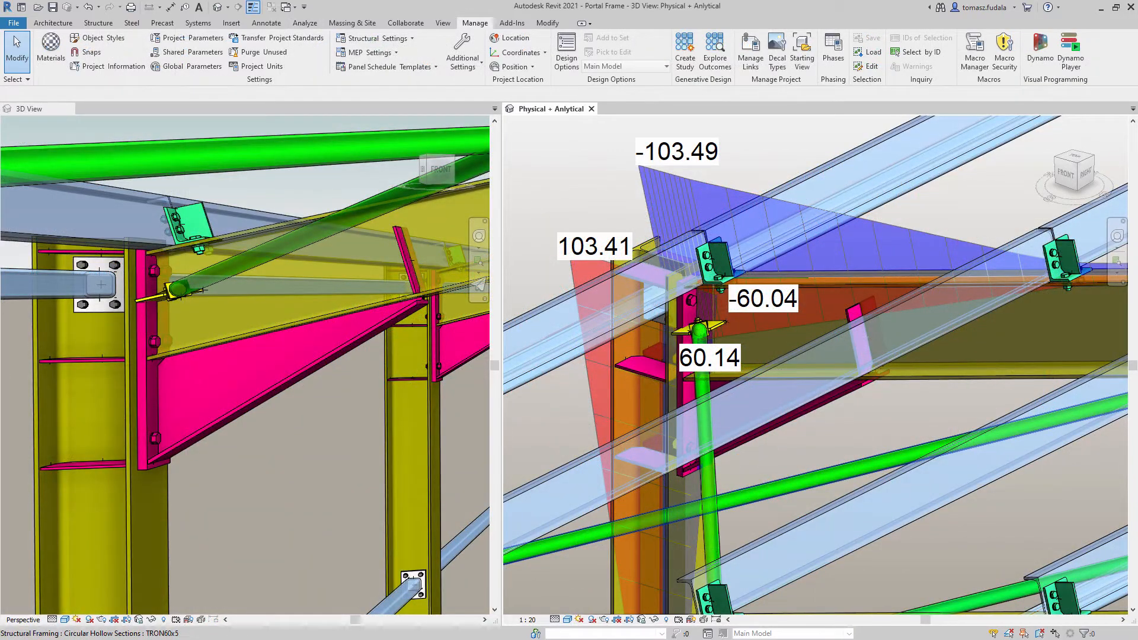
- Switch to the Physical + Analytical view to display result diagrams across the portal frame
click(270, 23)
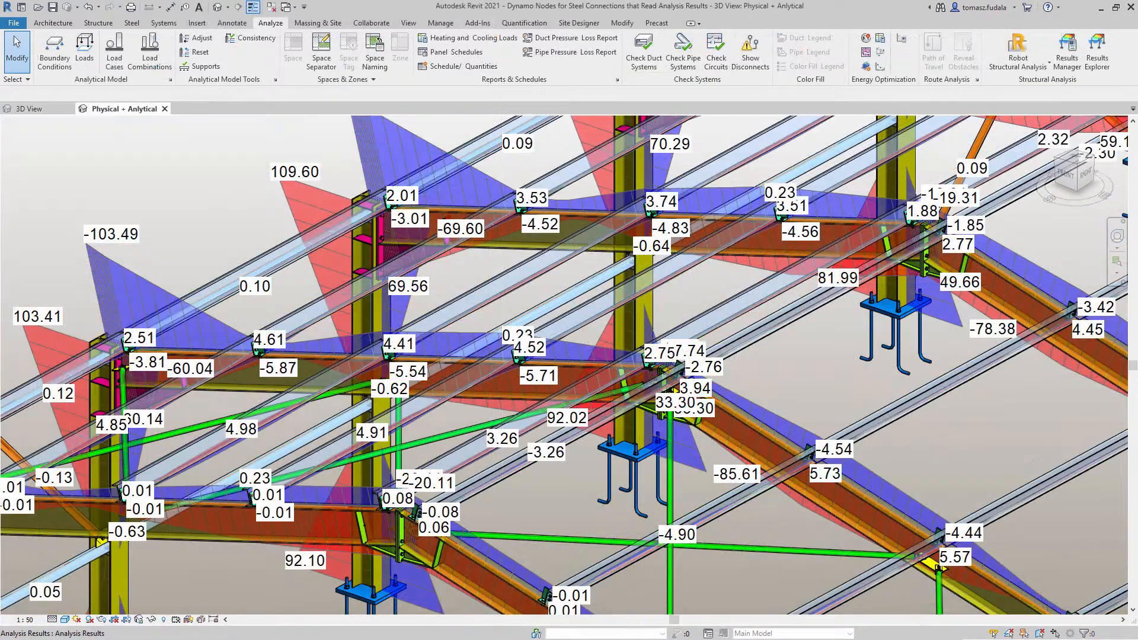